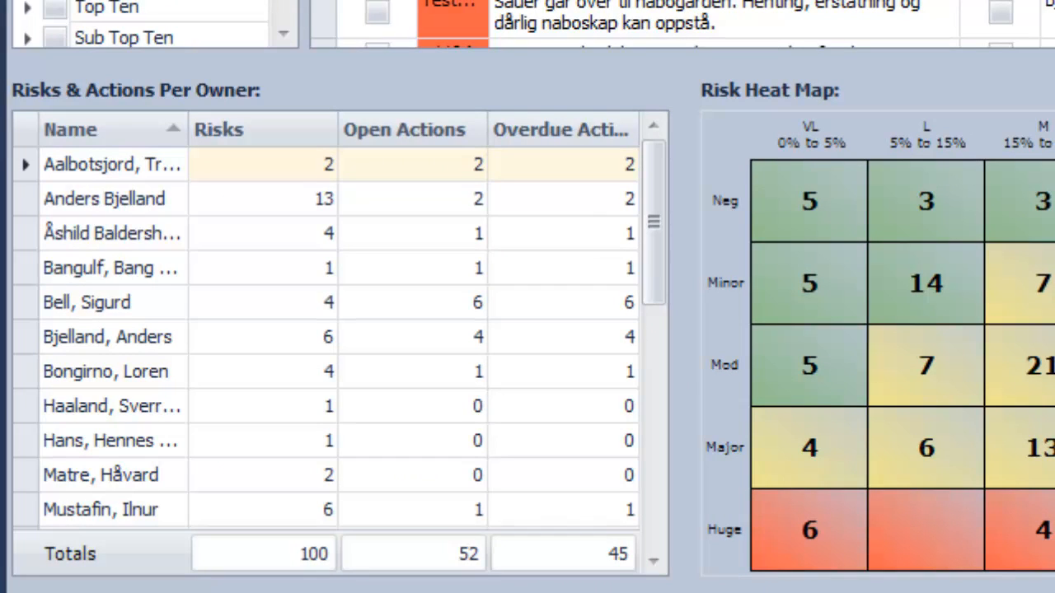
click(247, 129)
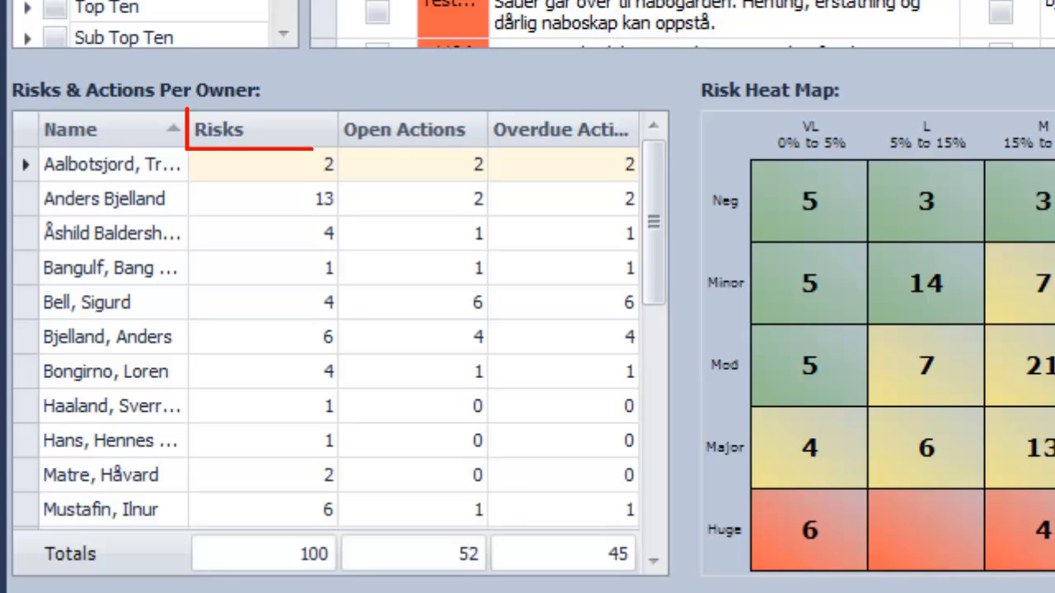